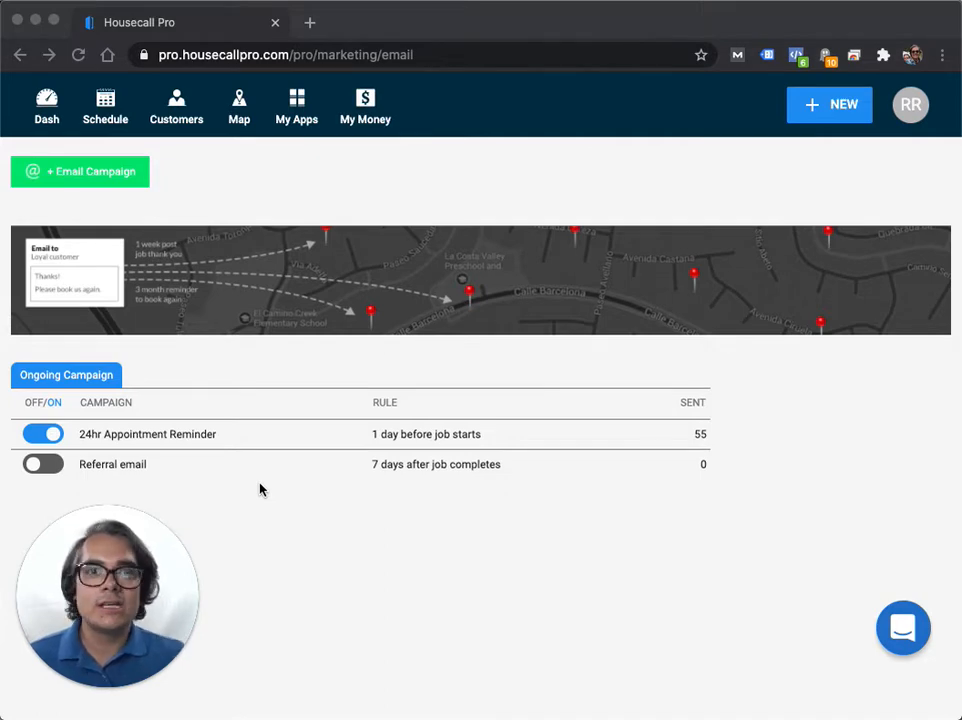
# Start a new email campaign, bringing up the before-job-starts / after-job-completes timing choice
pyautogui.click(296, 104)
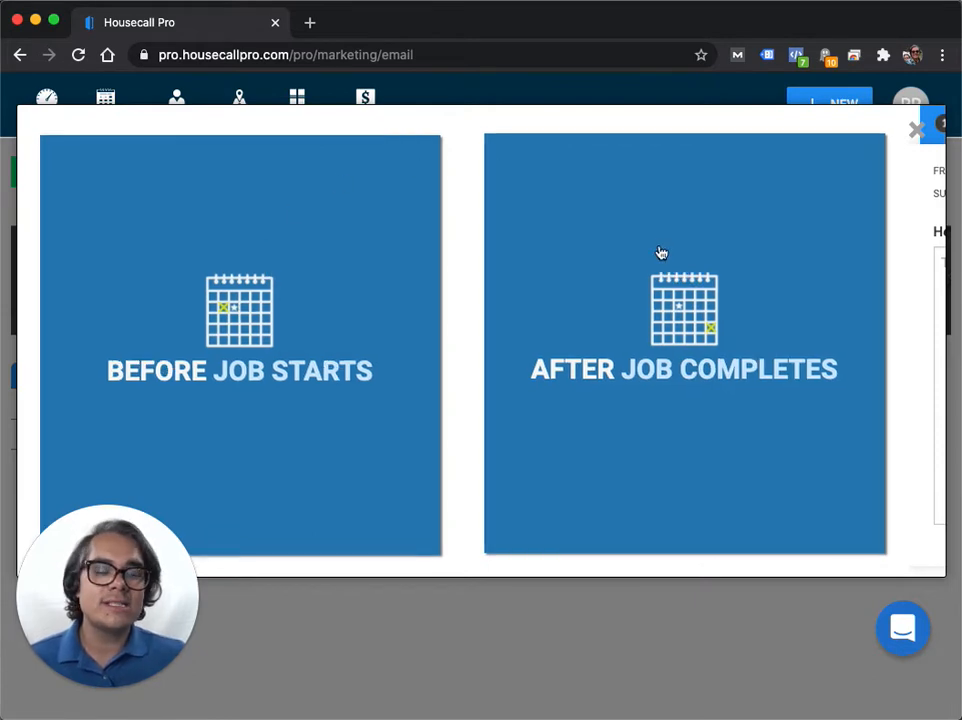
pyautogui.moveTo(584, 256)
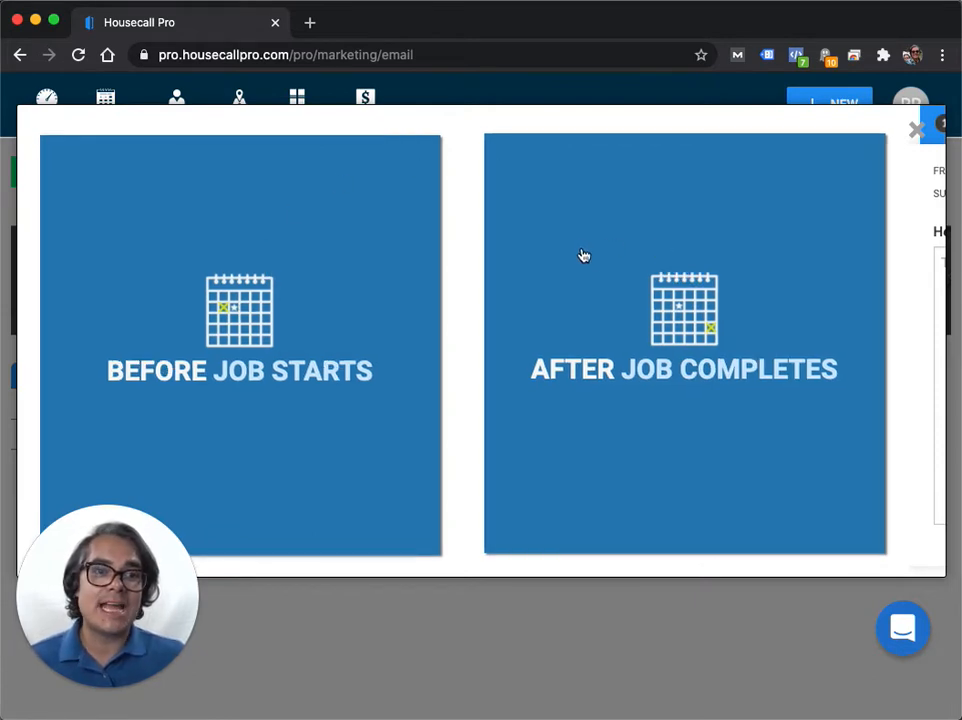